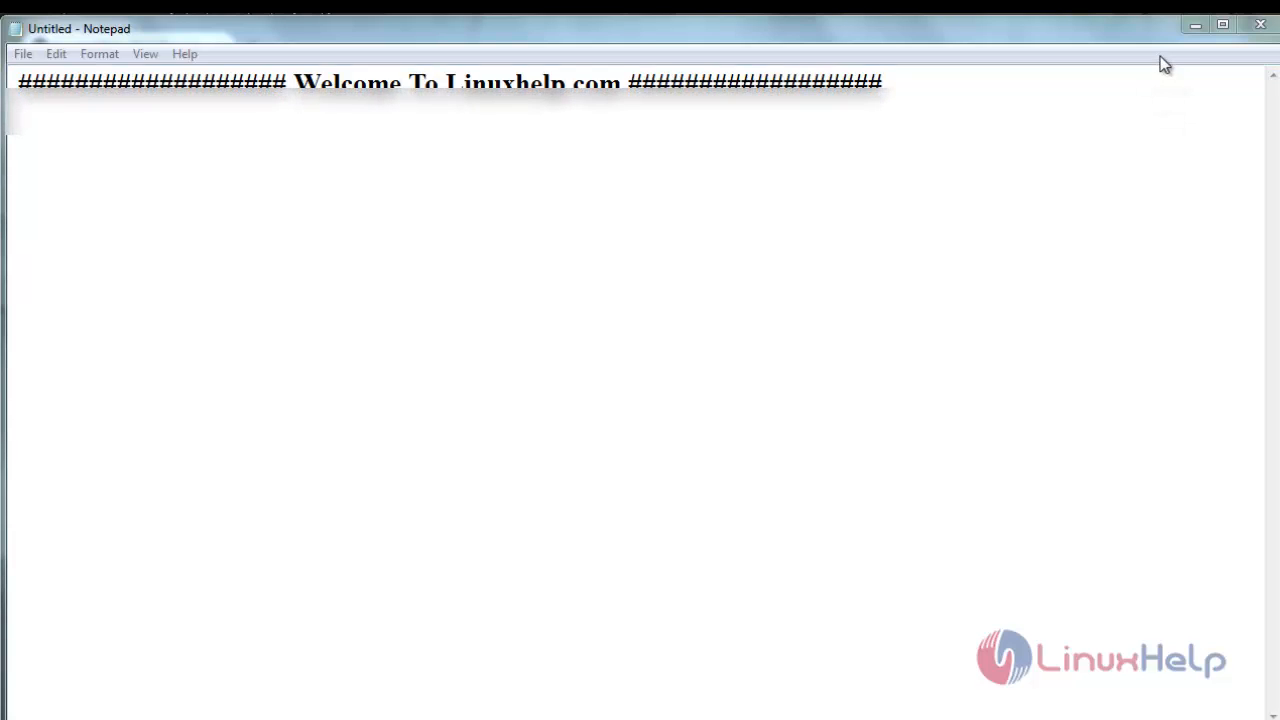
Sign in to Invoice Ninja and start a new blank quote #0006 from Quotes.
{"action": "left_click", "coordinate": [634, 375]}
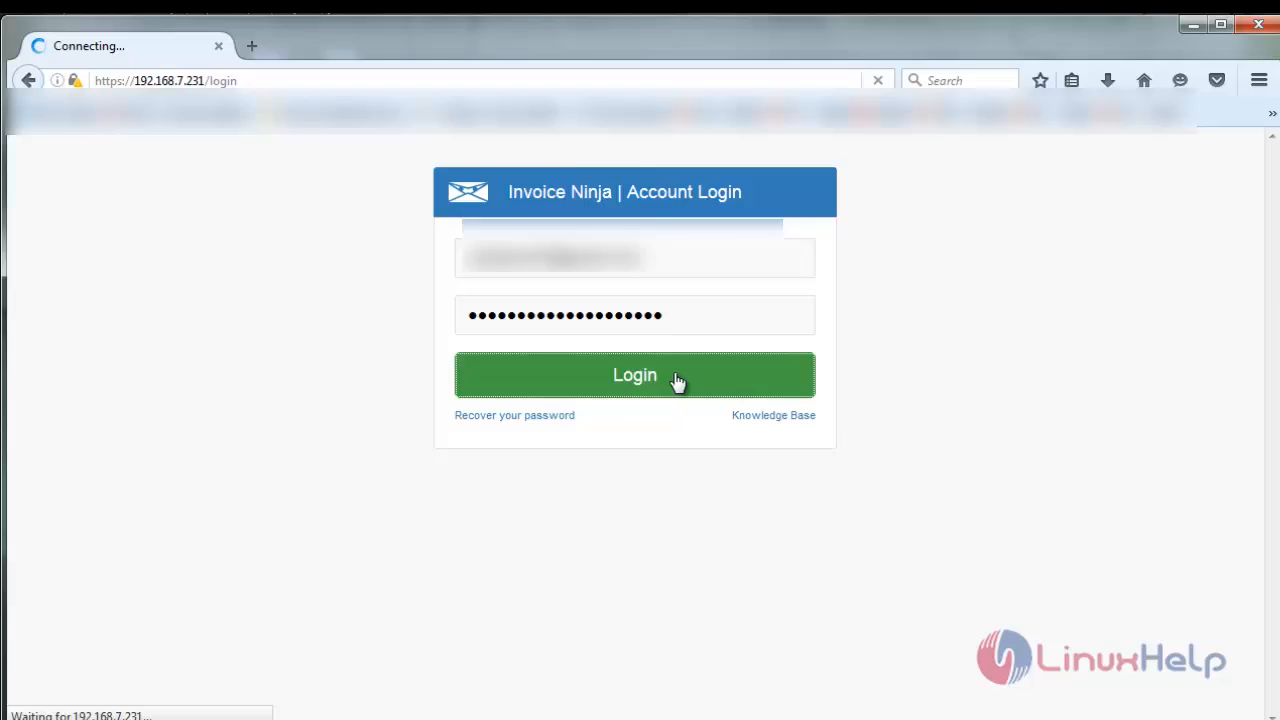
{"action": "left_click", "coordinate": [634, 375]}
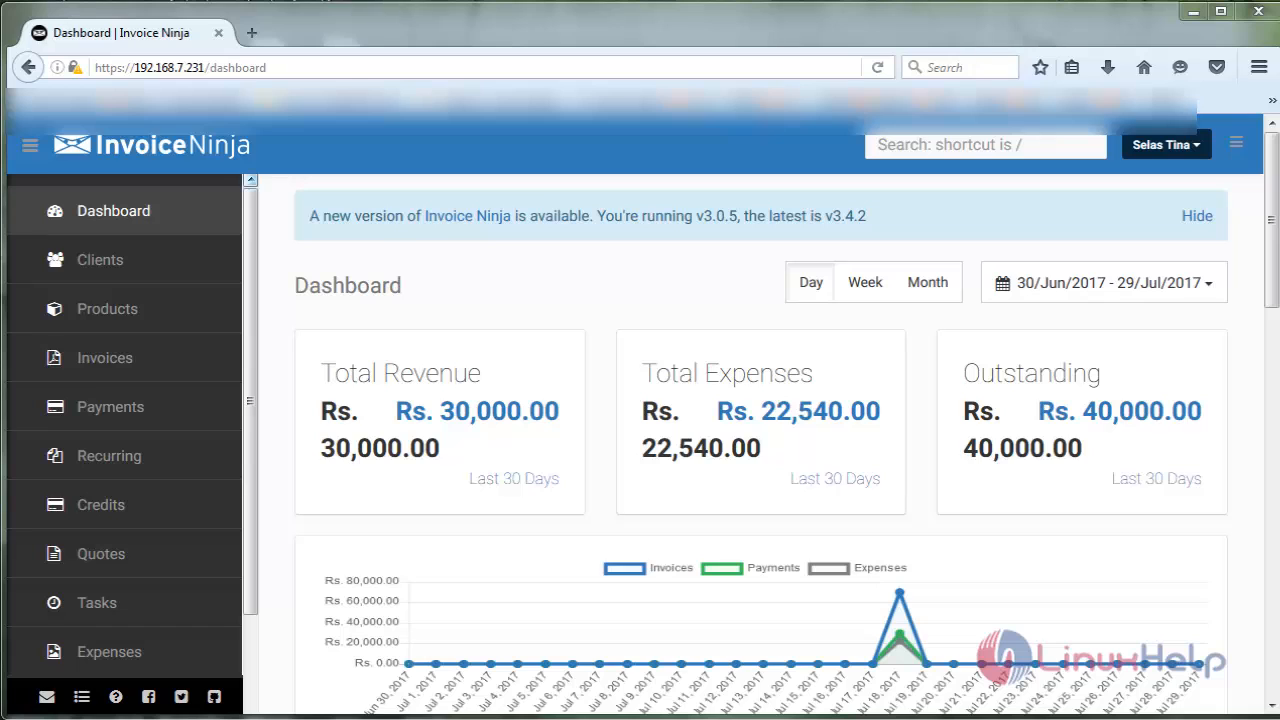
{"action": "left_click", "coordinate": [101, 553]}
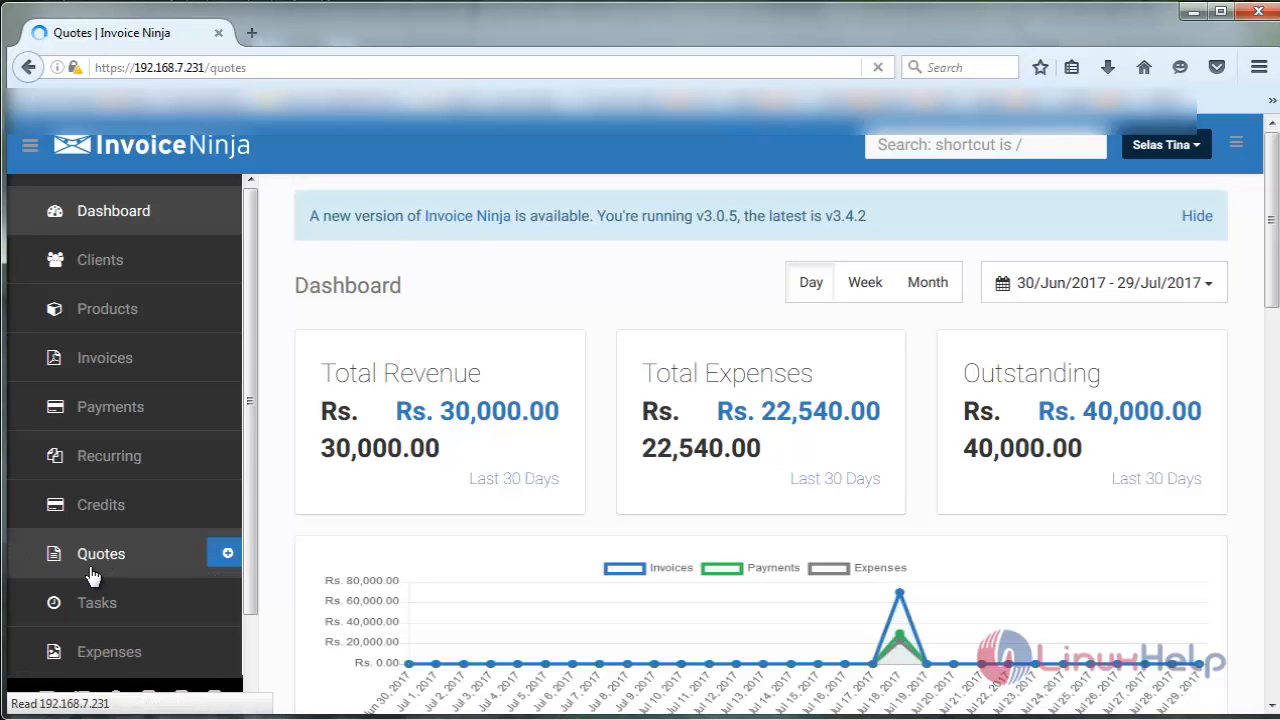
{"action": "left_click", "coordinate": [100, 553]}
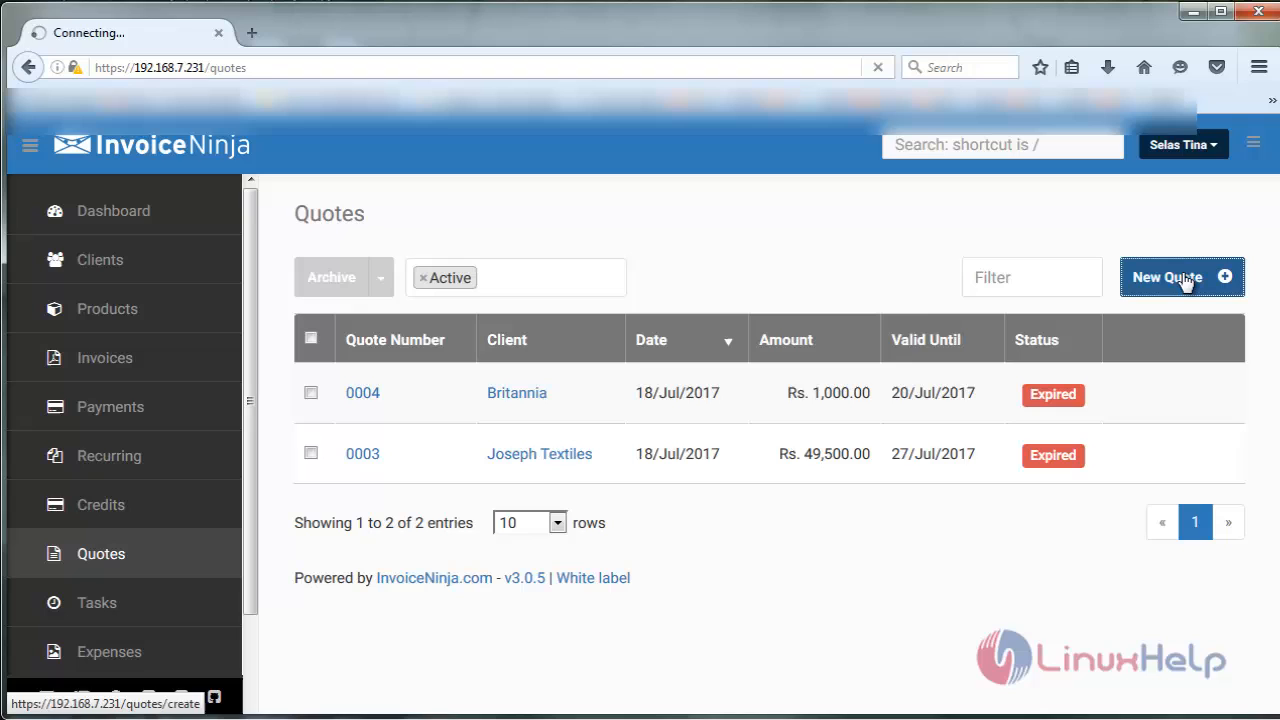
{"action": "left_click", "coordinate": [1180, 277]}
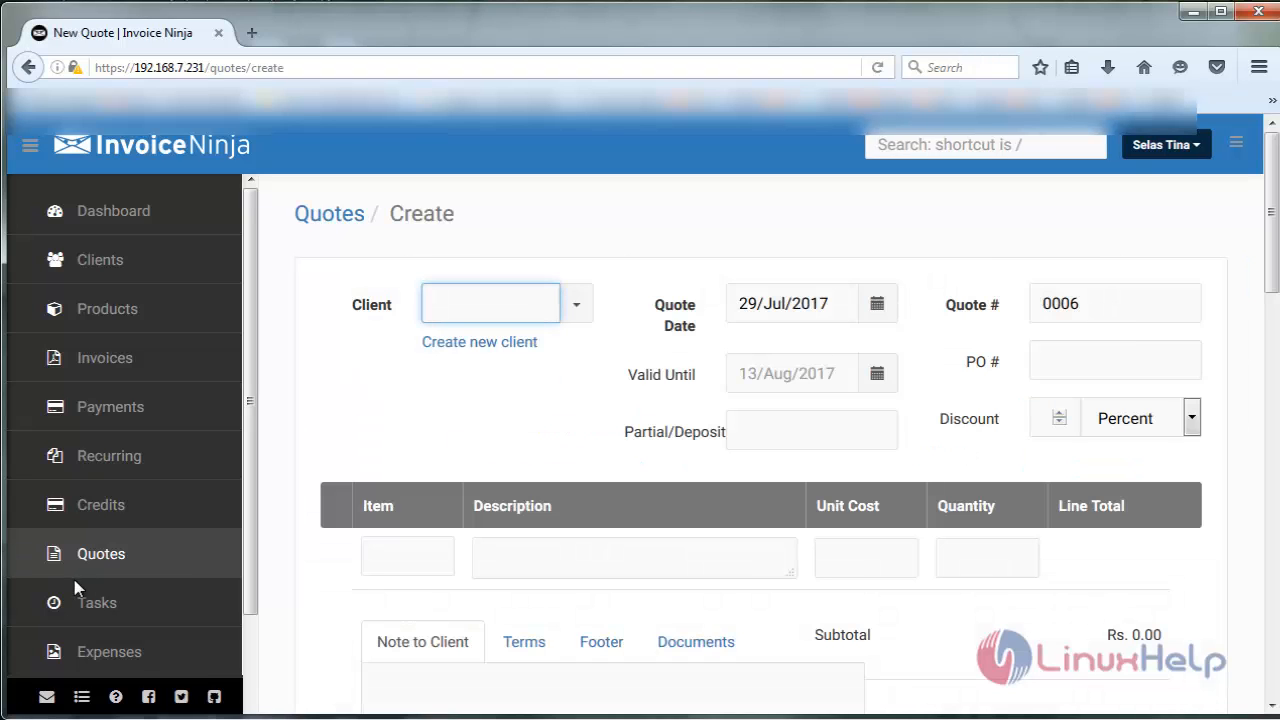
Set client Classmate, PO # 15, and a Stationery line item on the quote.
{"action": "left_click", "coordinate": [490, 303]}
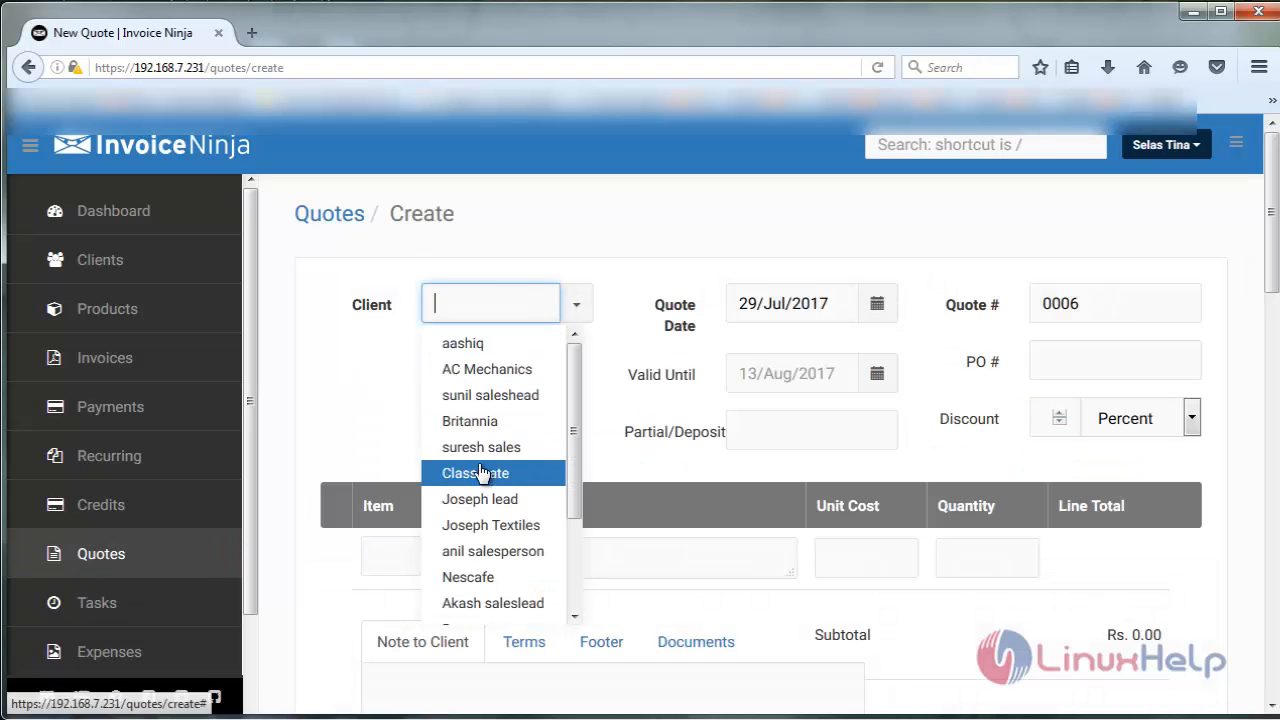
{"action": "left_click", "coordinate": [475, 472]}
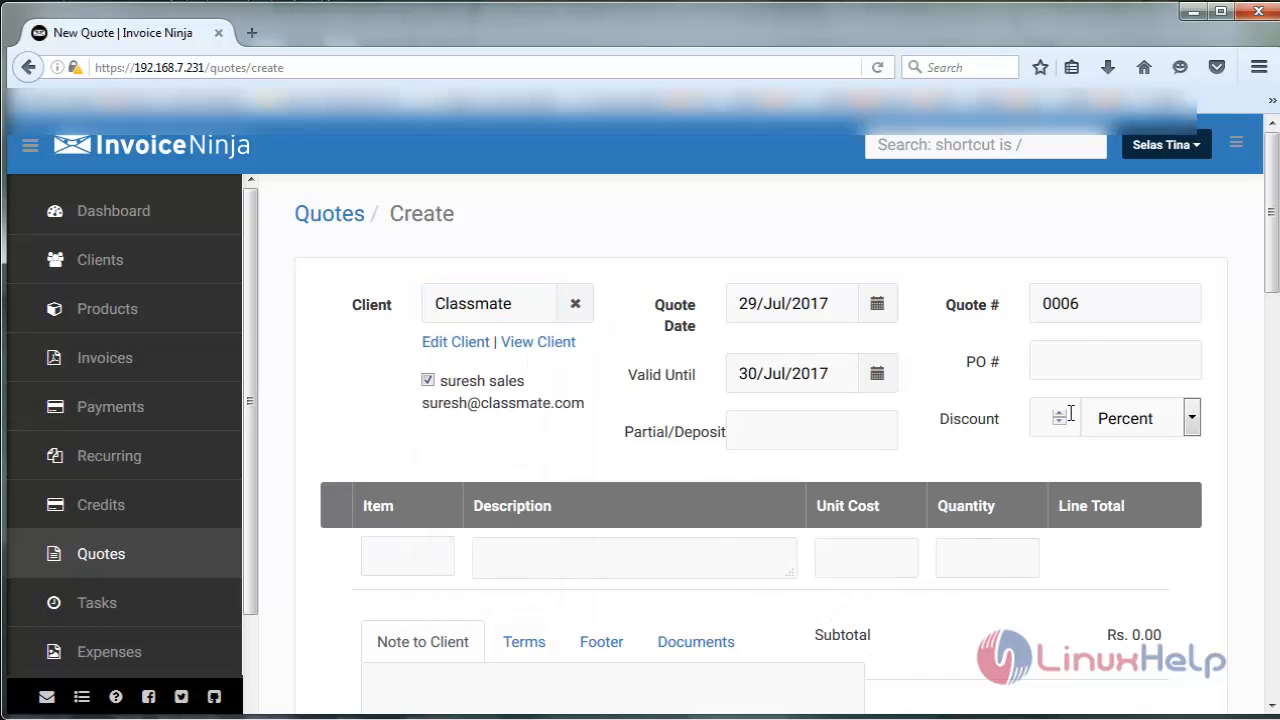
{"action": "type", "text": "15"}
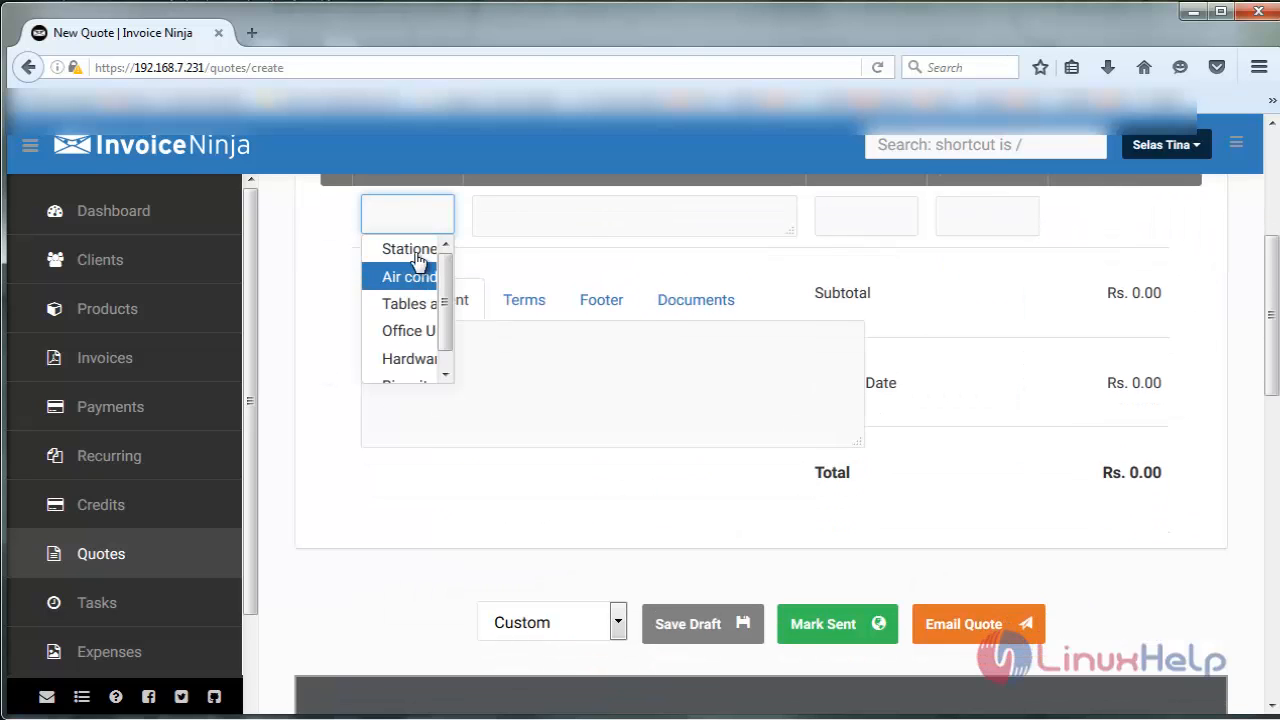
{"action": "left_click", "coordinate": [408, 248]}
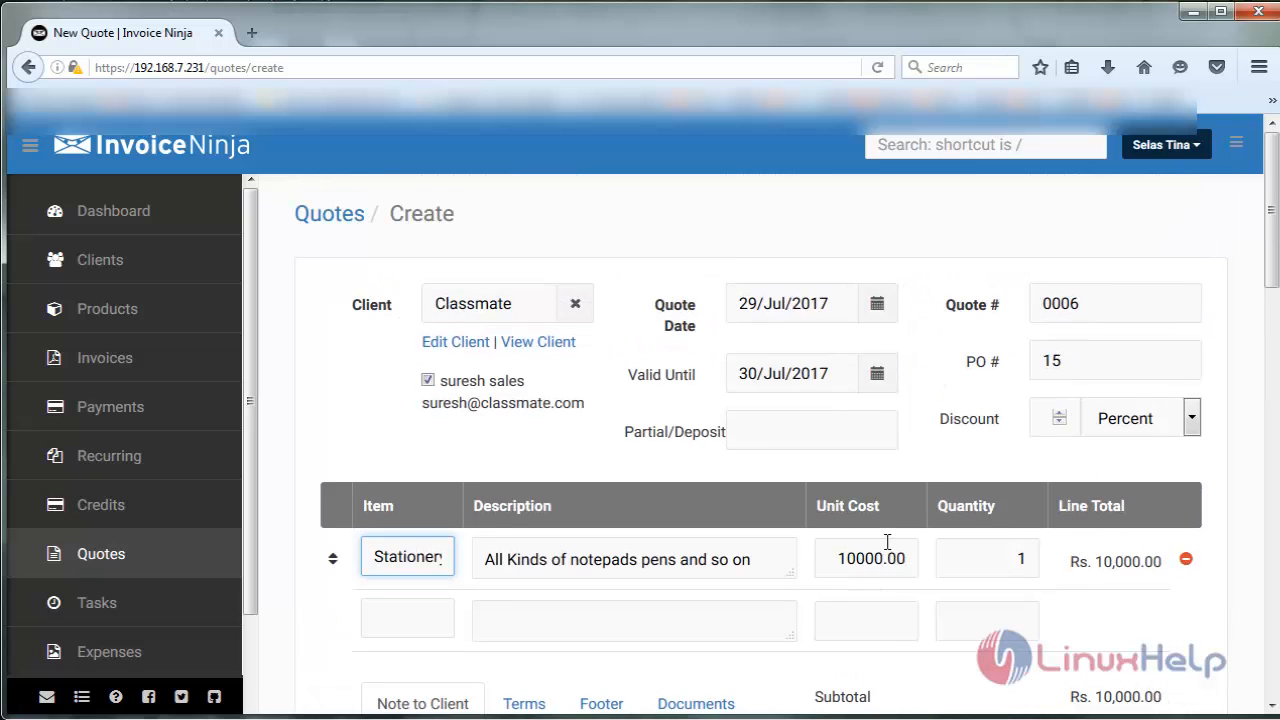
{"action": "mouse_move", "coordinate": [1018, 568]}
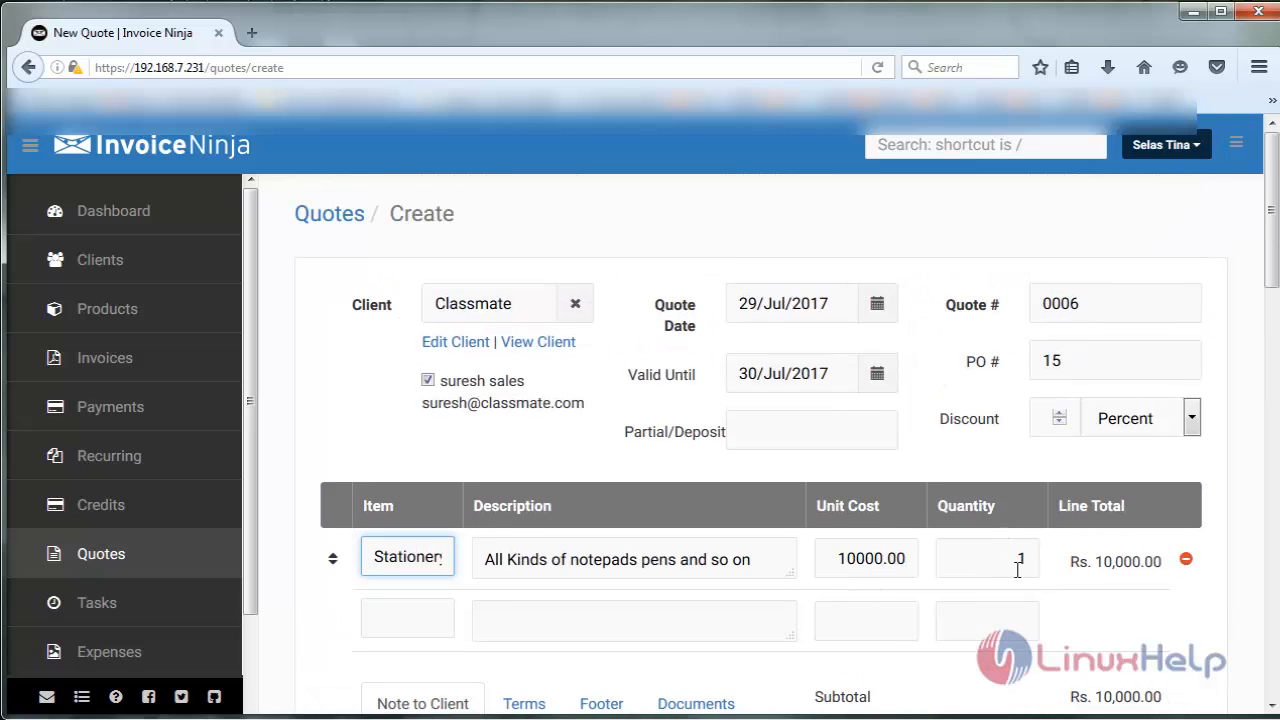
{"action": "scroll", "scroll_direction": "down", "scroll_amount": 3}
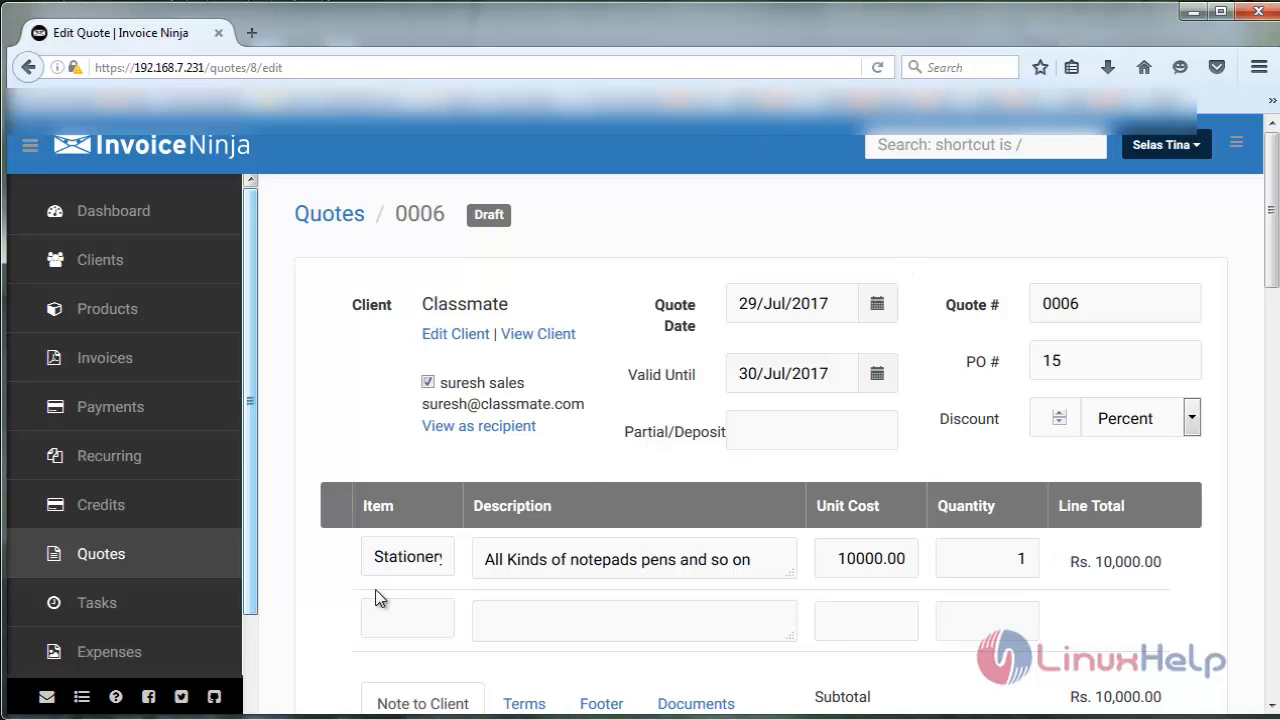
Scroll down the quote 0006 form to reach the Save Draft button.
{"action": "scroll", "scroll_direction": "down", "scroll_amount": 3}
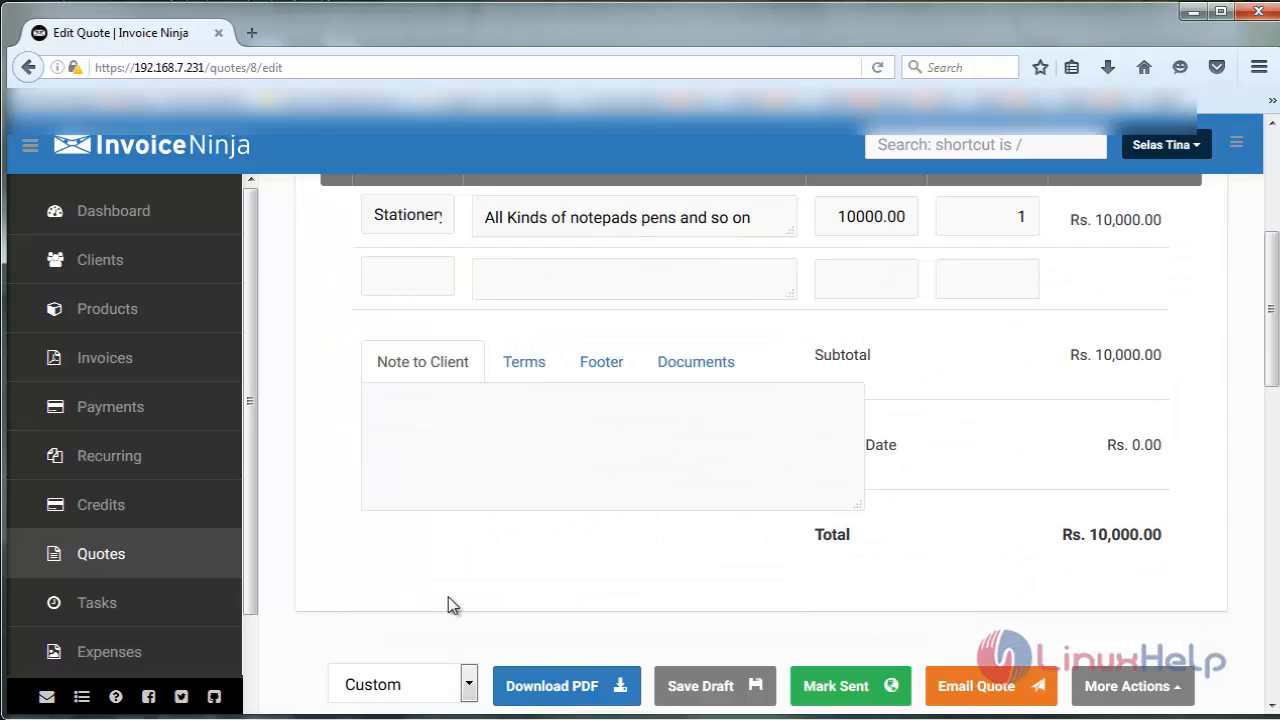